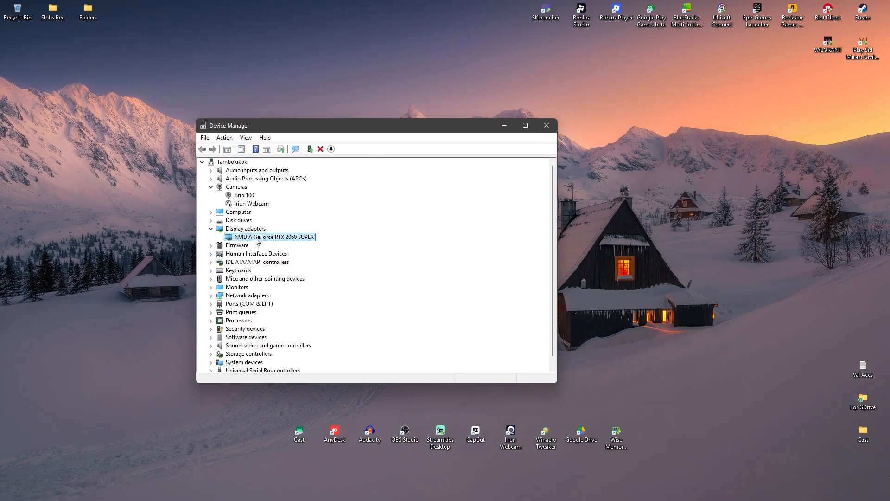
# Reinstall the RTX 2060 SUPER driver by picking from compatible drivers on the computer.
pyautogui.rightClick(271, 237)
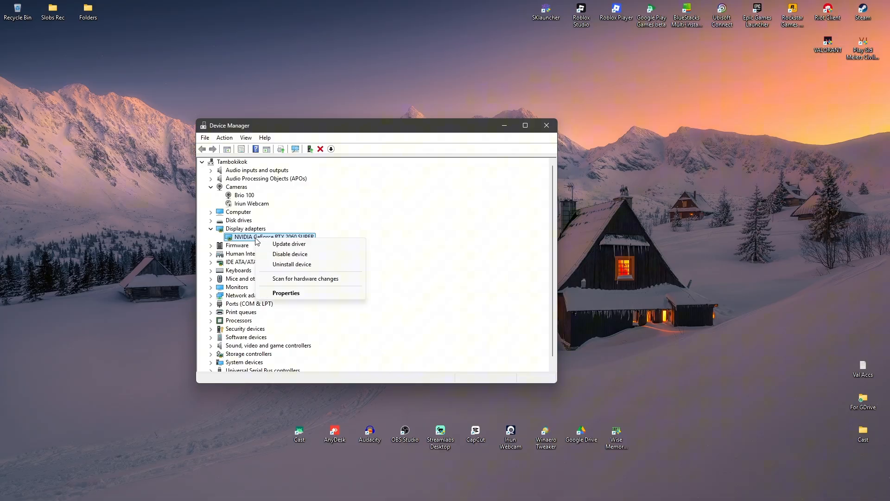
pyautogui.click(289, 243)
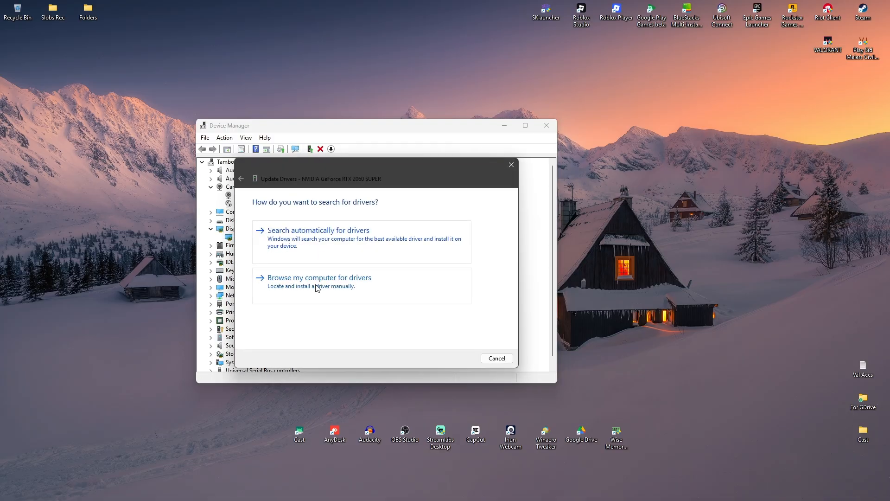
pyautogui.click(319, 277)
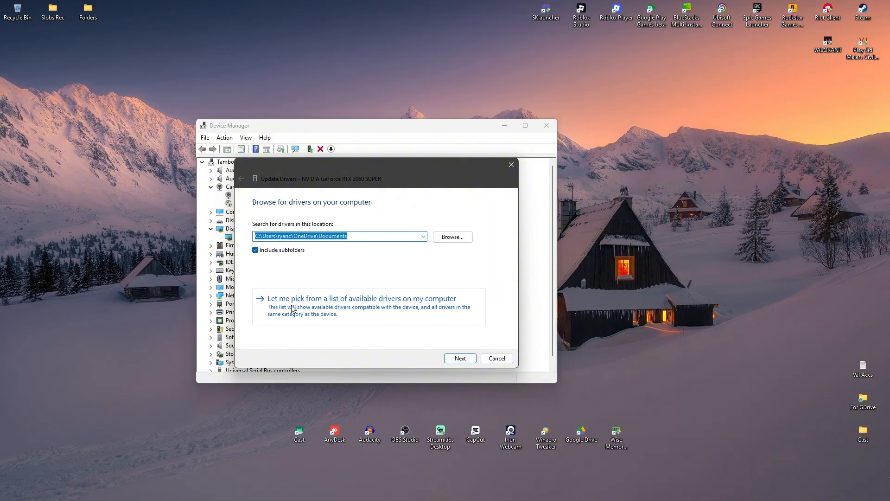
pyautogui.click(361, 298)
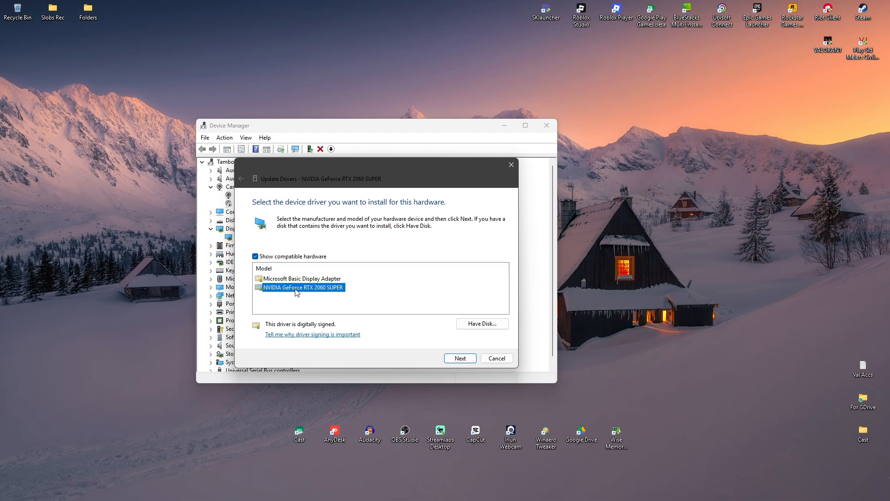
pyautogui.moveTo(492, 372)
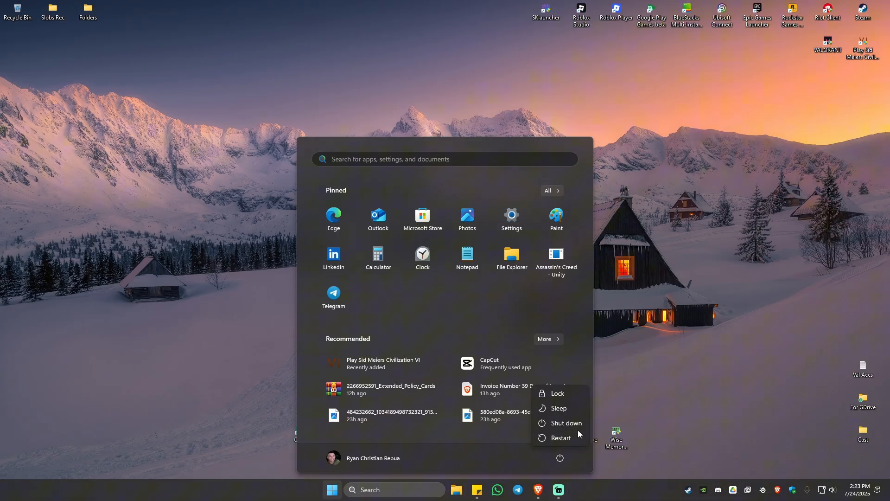
pyautogui.moveTo(560, 438)
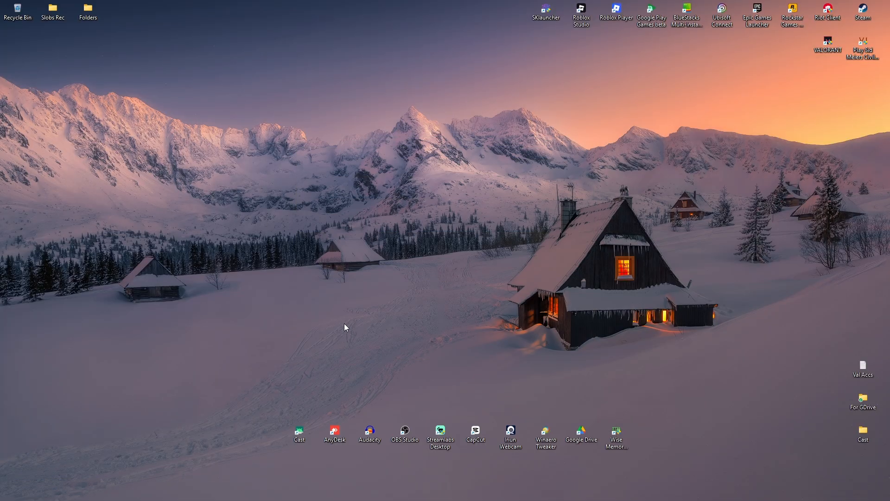
# Search 'add or remove programs' and open an NVIDIA entry in Installed apps.
pyautogui.click(331, 490)
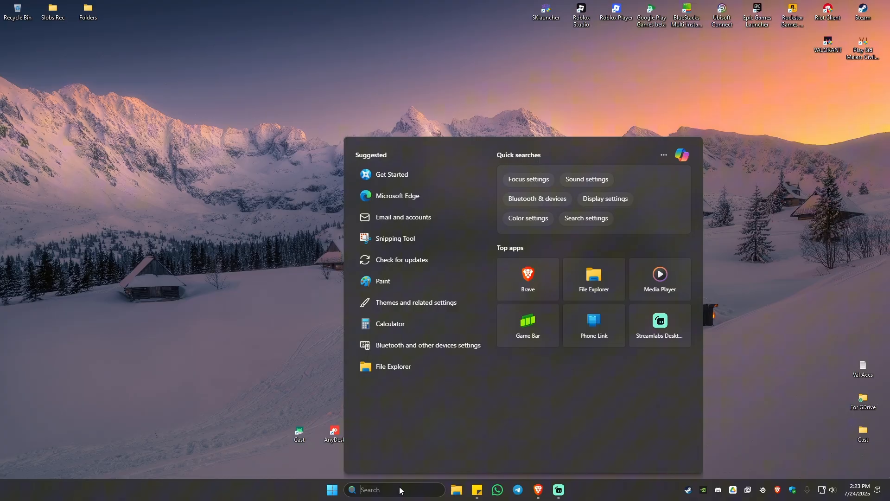
pyautogui.write('add or remove programs')
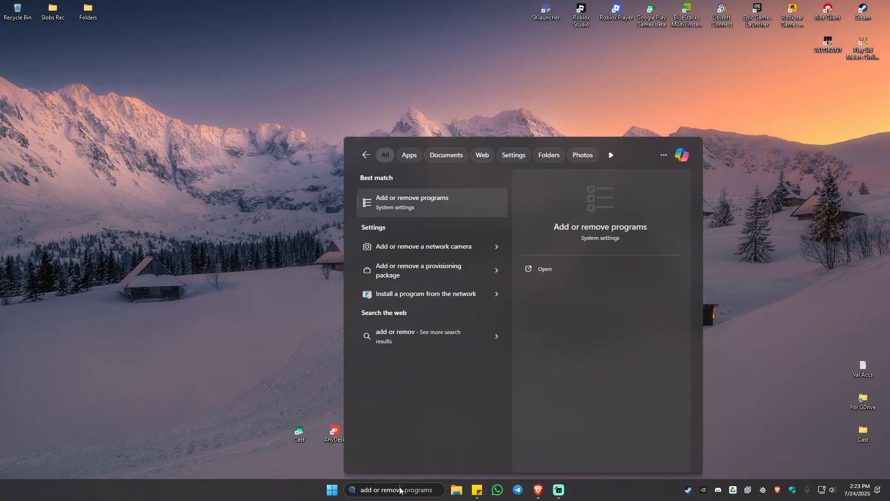
pyautogui.click(412, 201)
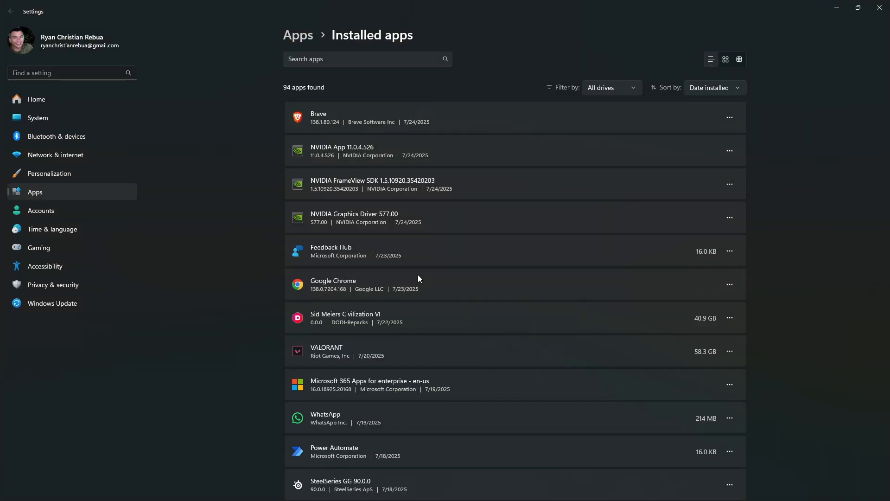
pyautogui.click(730, 150)
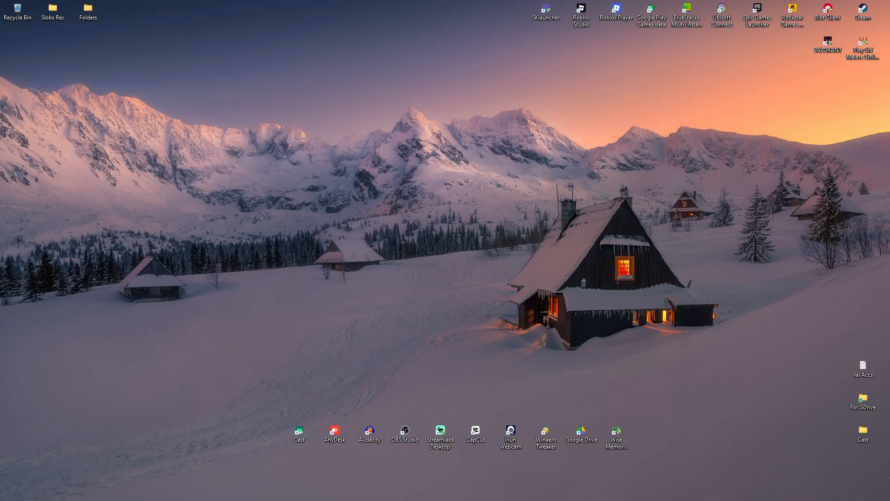
# Launch Chrome, search for NVIDIA graphics drivers, and open the official NVIDIA drivers page.
pyautogui.write('choro')
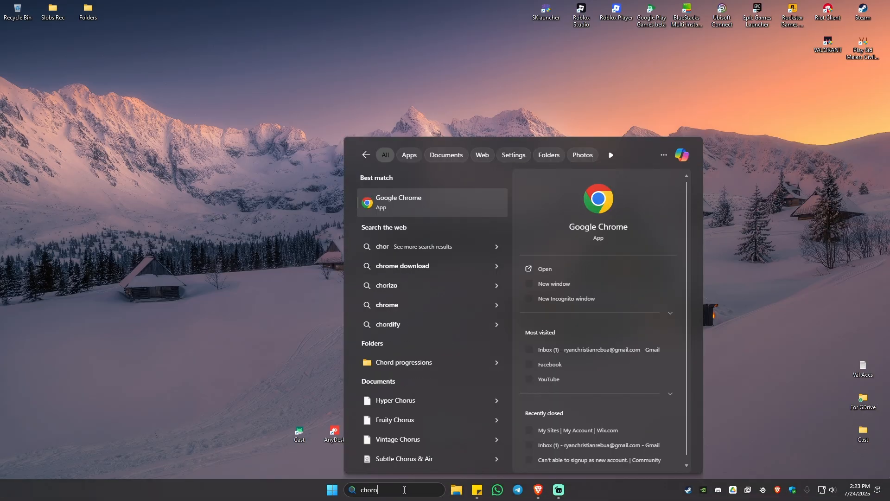
pyautogui.click(398, 202)
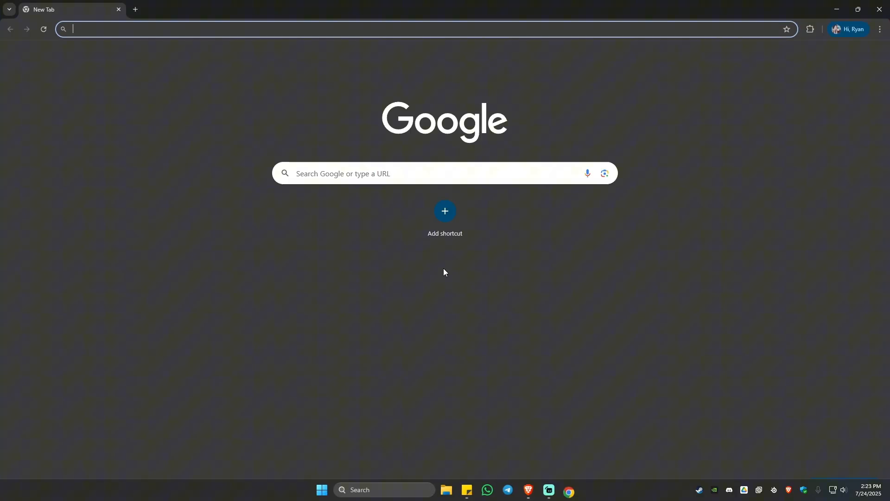
pyautogui.write('ndivia graphics driver')
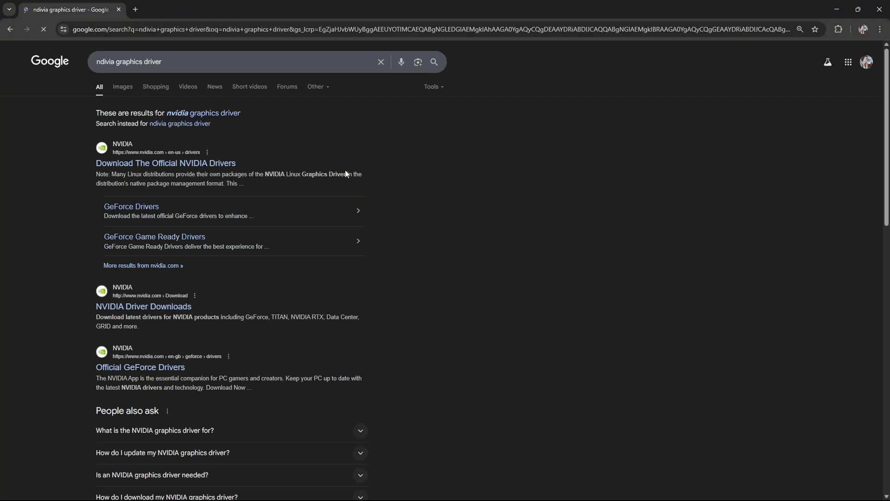
pyautogui.moveTo(165, 162)
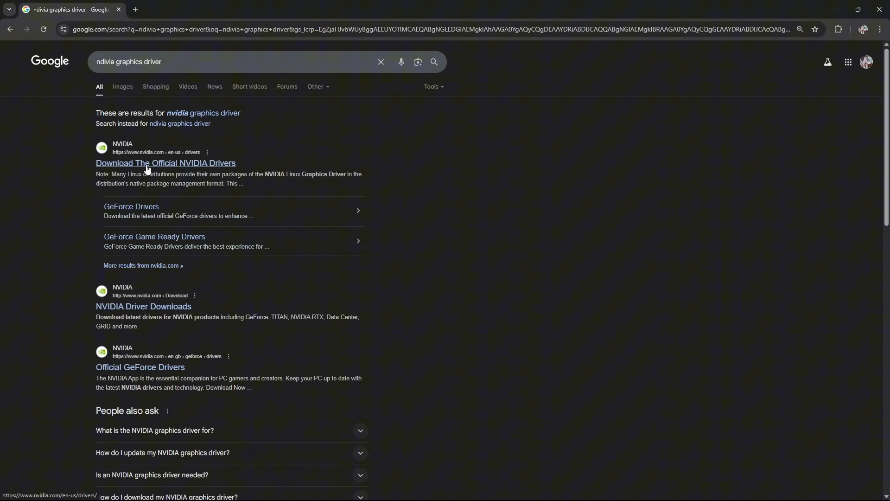
pyautogui.click(165, 163)
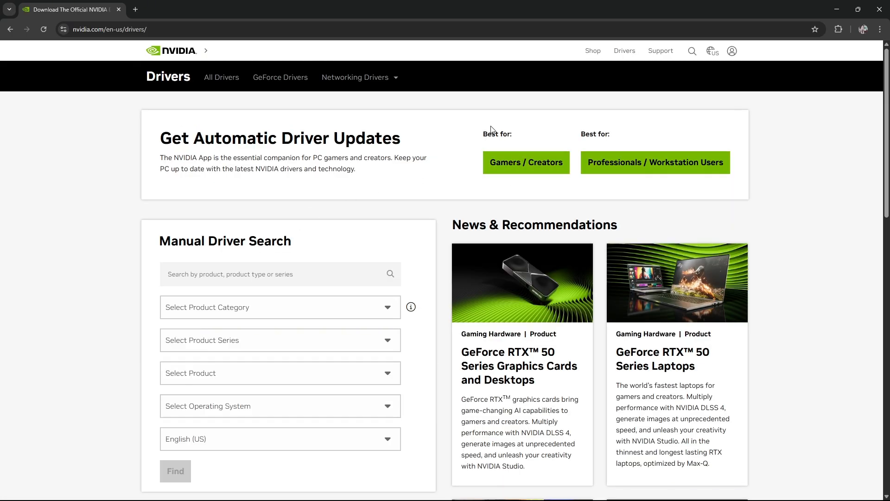
pyautogui.moveTo(562, 198)
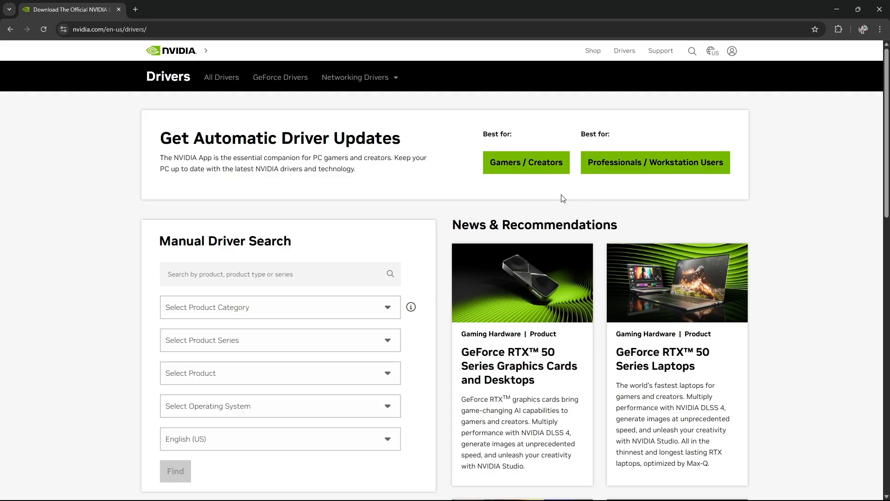
pyautogui.moveTo(682, 177)
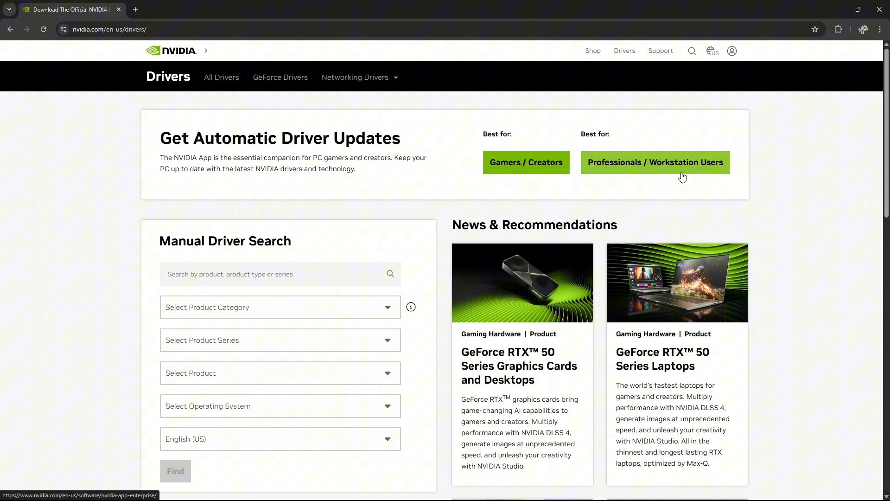
pyautogui.moveTo(516, 171)
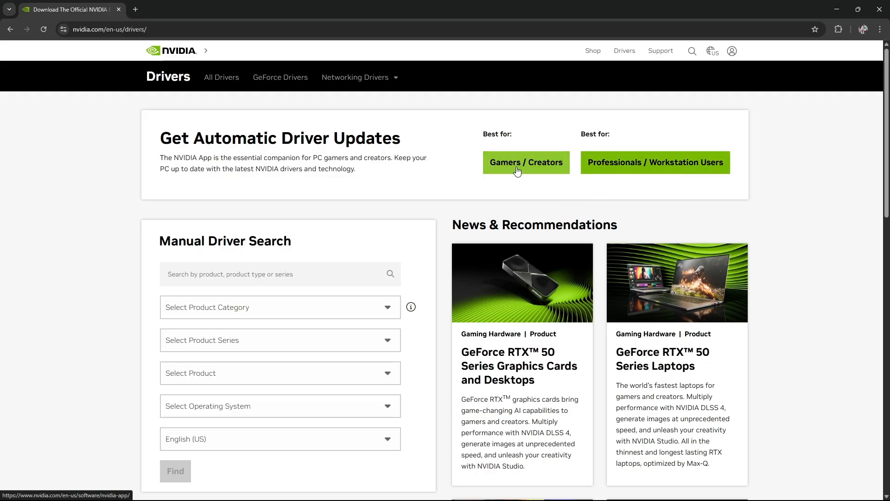
# Open the Gamers / Creators NVIDIA App page and download NVIDIA_app_v11.0.4.526.exe.
pyautogui.click(525, 162)
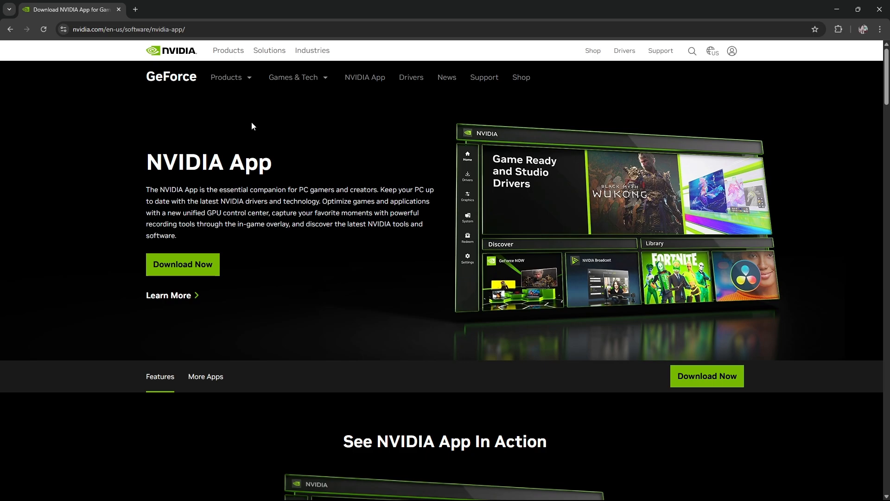
pyautogui.moveTo(182, 264)
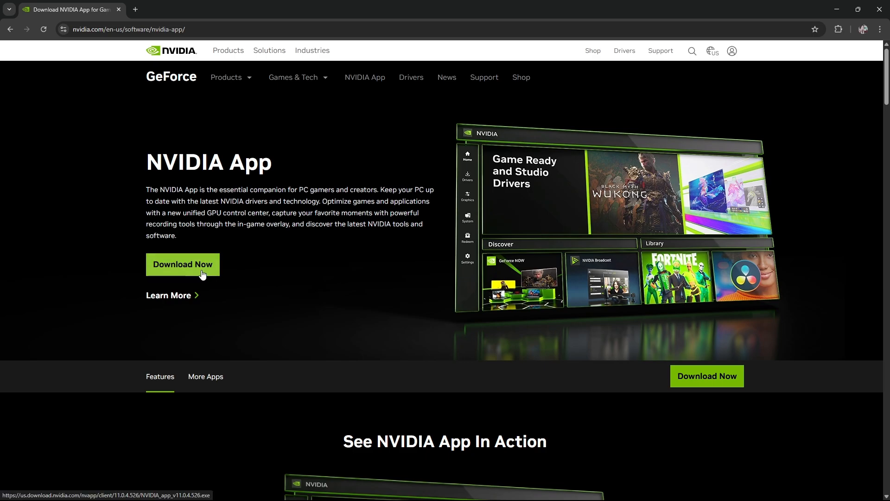
pyautogui.click(183, 264)
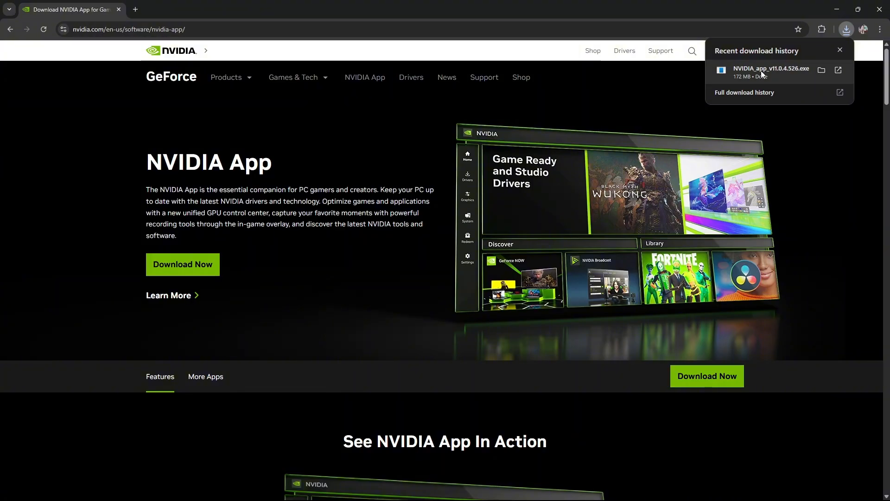
# Run the NVIDIA_app installer to its license agreement, then close it without installing.
pyautogui.click(590, 167)
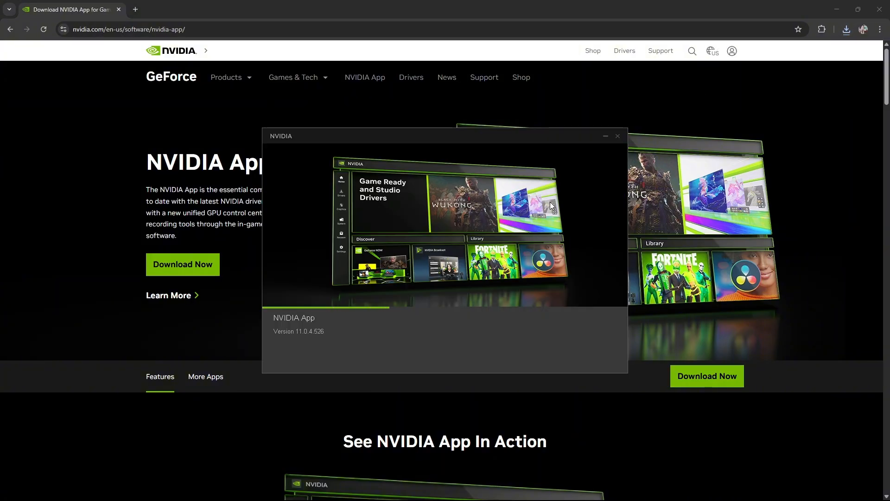
pyautogui.moveTo(532, 348)
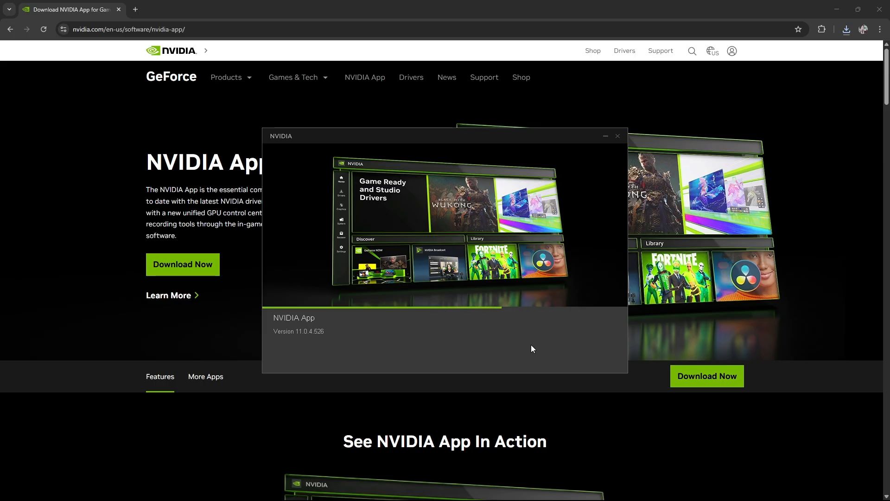
pyautogui.moveTo(556, 361)
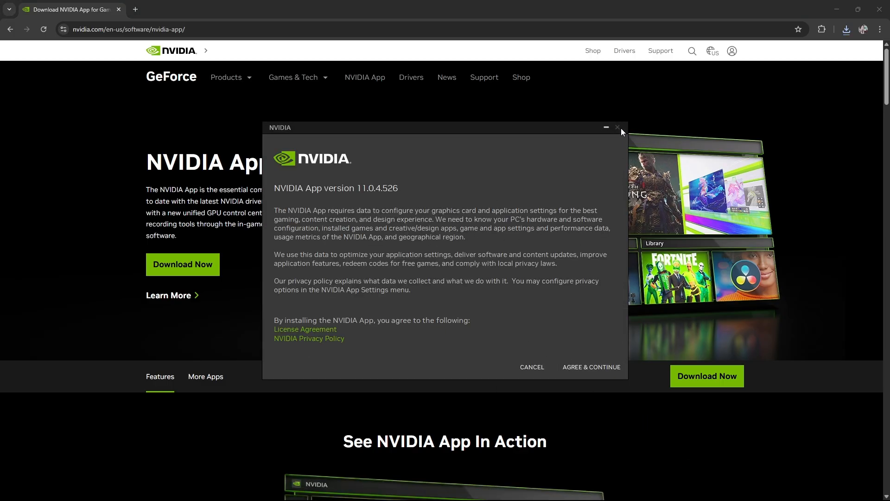
pyautogui.click(616, 127)
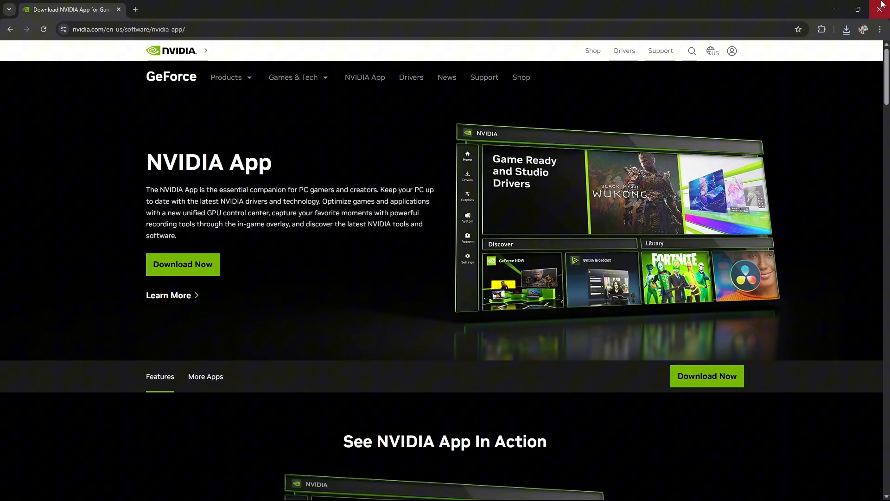
# Close the Chrome window to leave only the desktop.
pyautogui.click(882, 7)
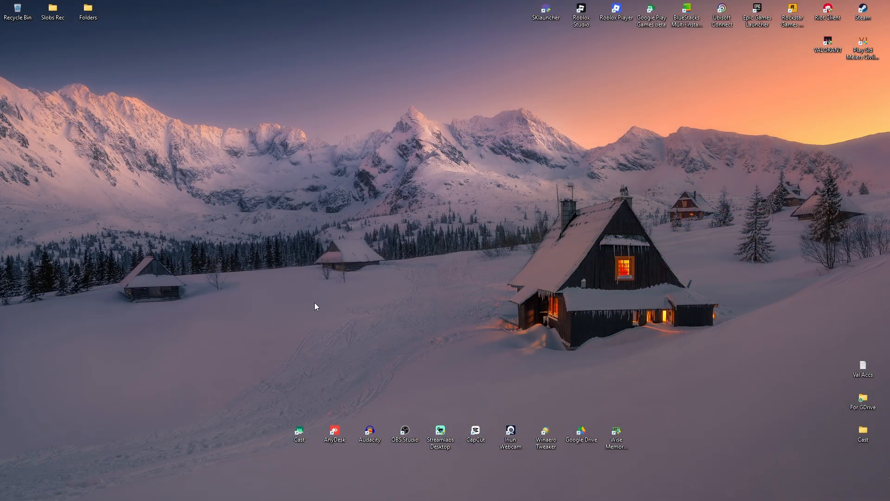
pyautogui.moveTo(286, 268)
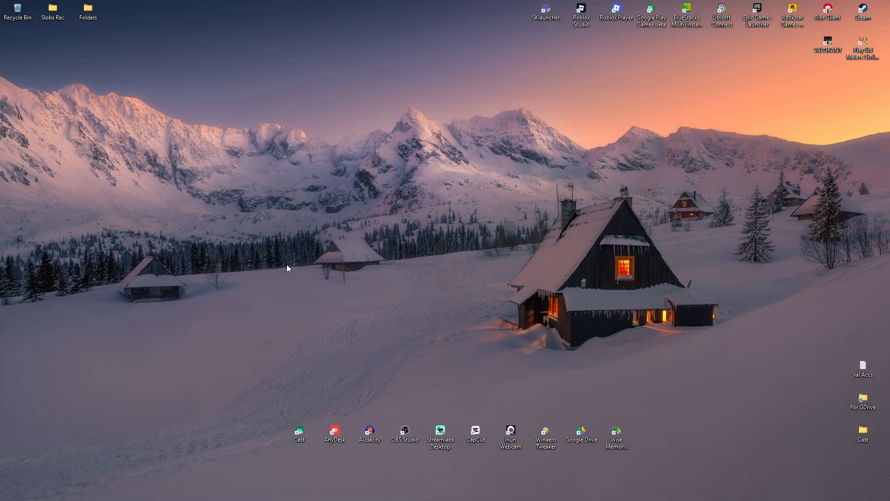
pyautogui.moveTo(287, 273)
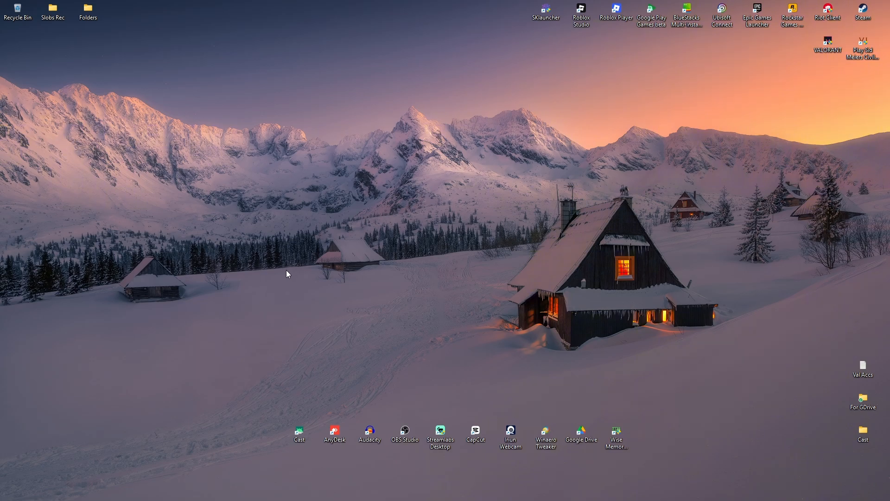